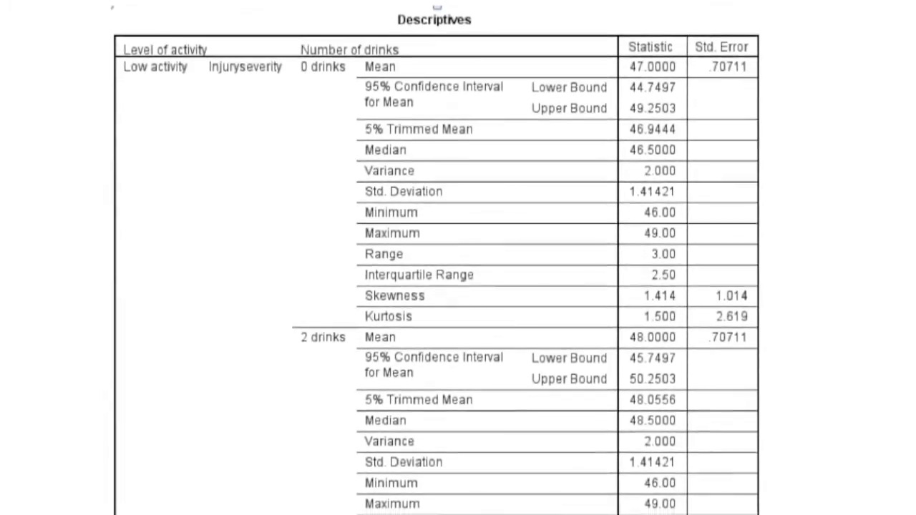
Step: Scroll down through the data file to review the cases
scroll(down, 3)
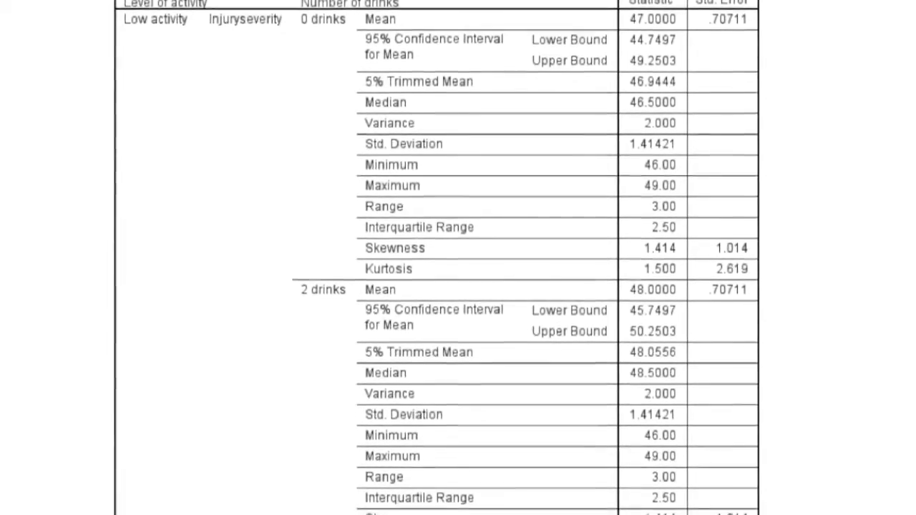
scroll(down, 3)
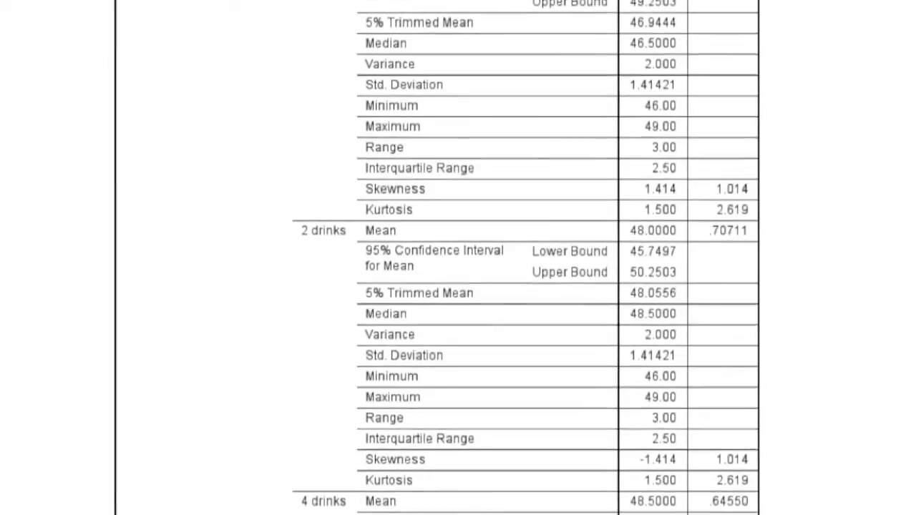
scroll(down, 3)
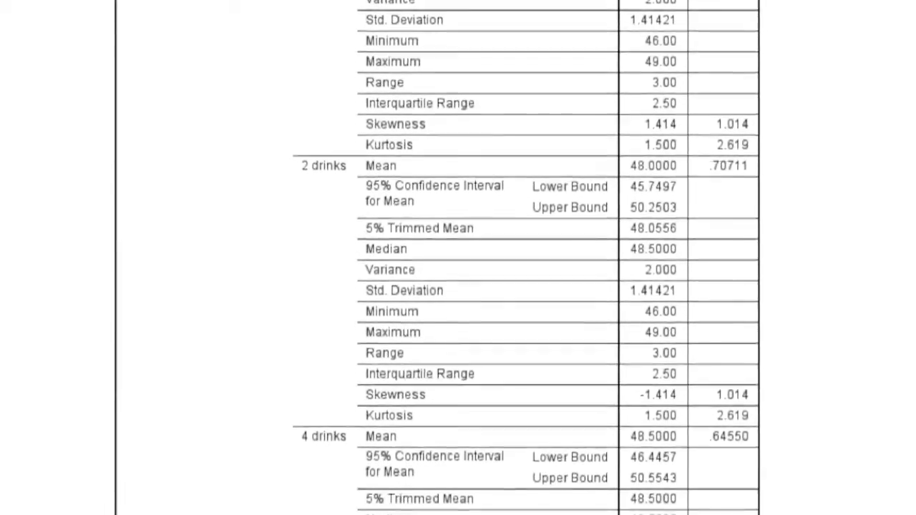
scroll(down, 3)
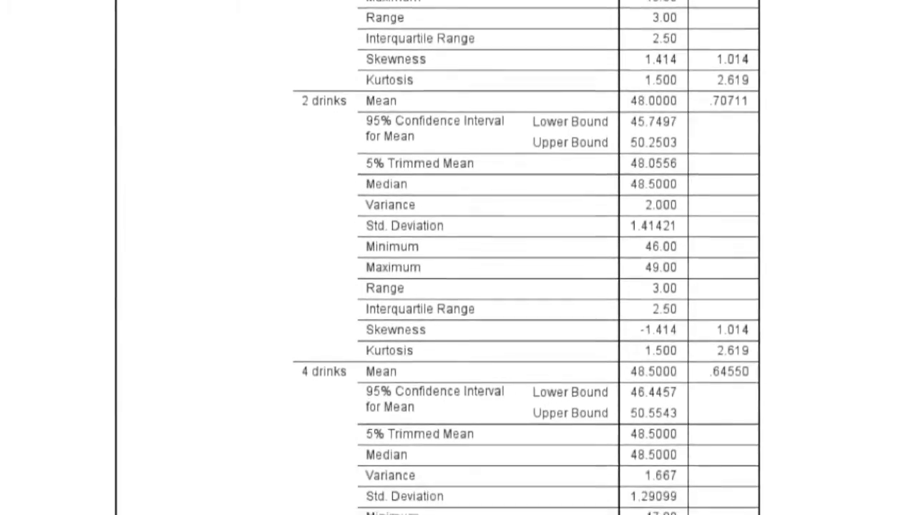
scroll(down, 3)
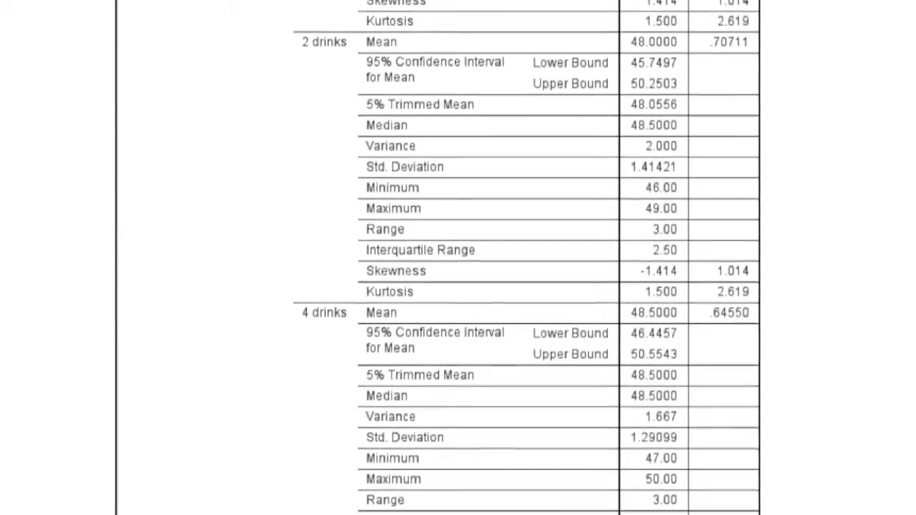
scroll(down, 3)
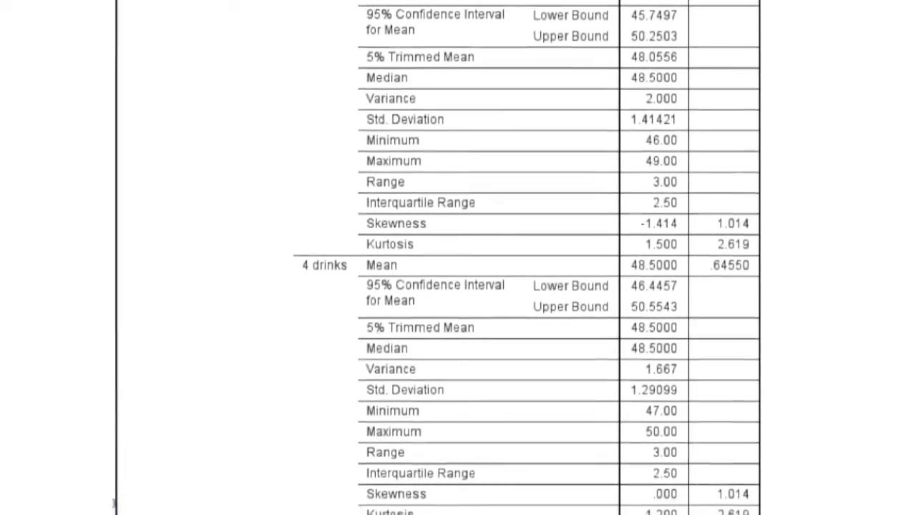
scroll(down, 3)
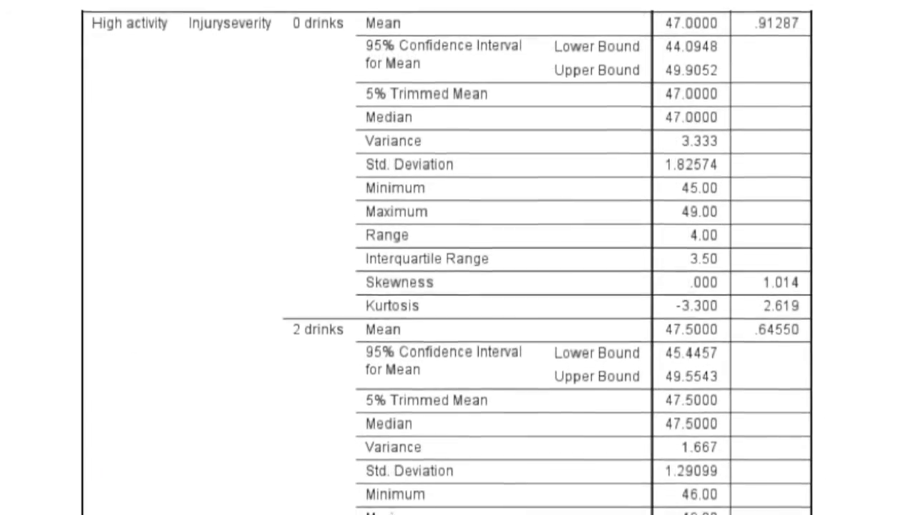
scroll(down, 3)
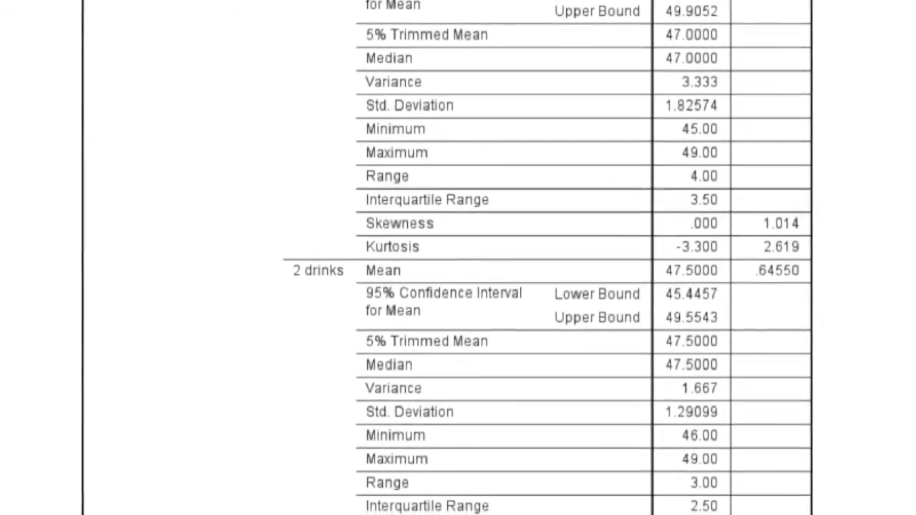
scroll(down, 3)
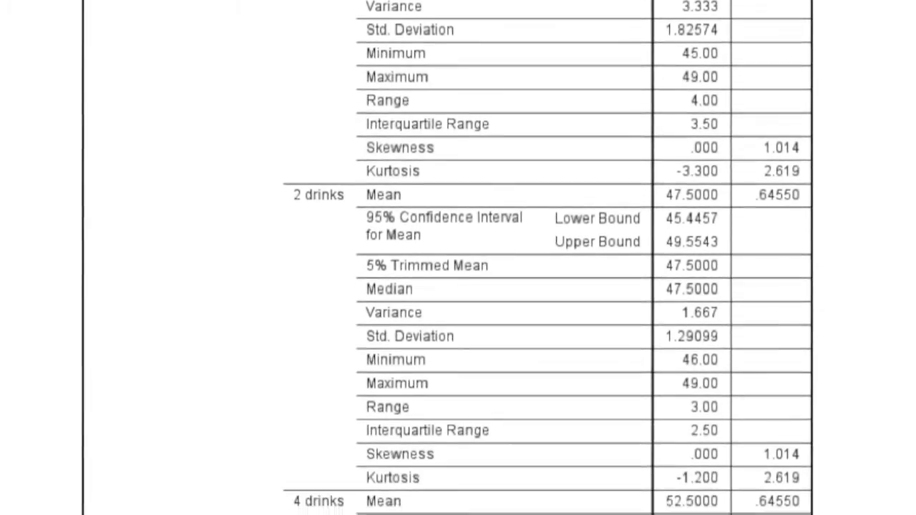
scroll(down, 3)
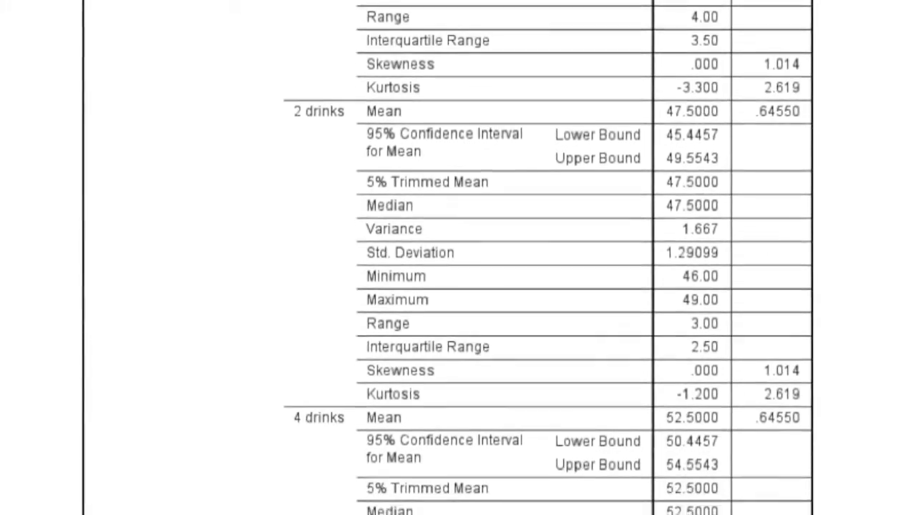
scroll(down, 3)
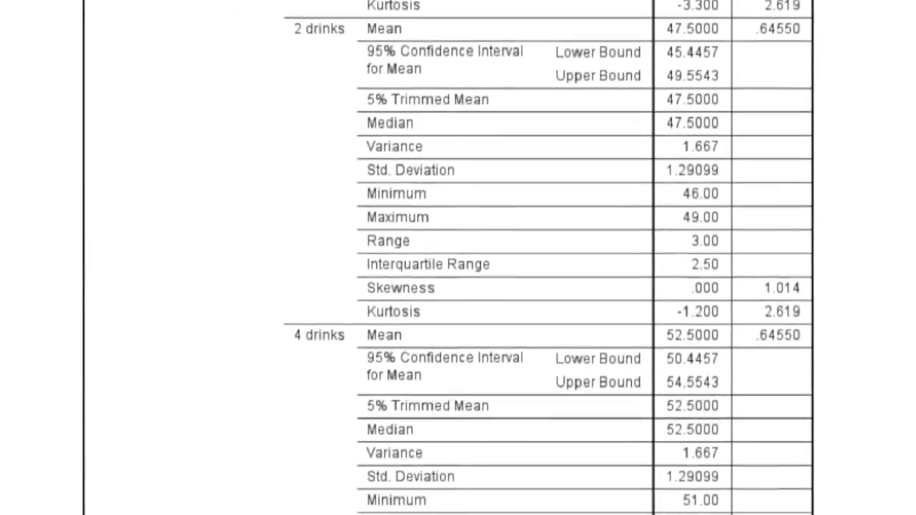
scroll(down, 3)
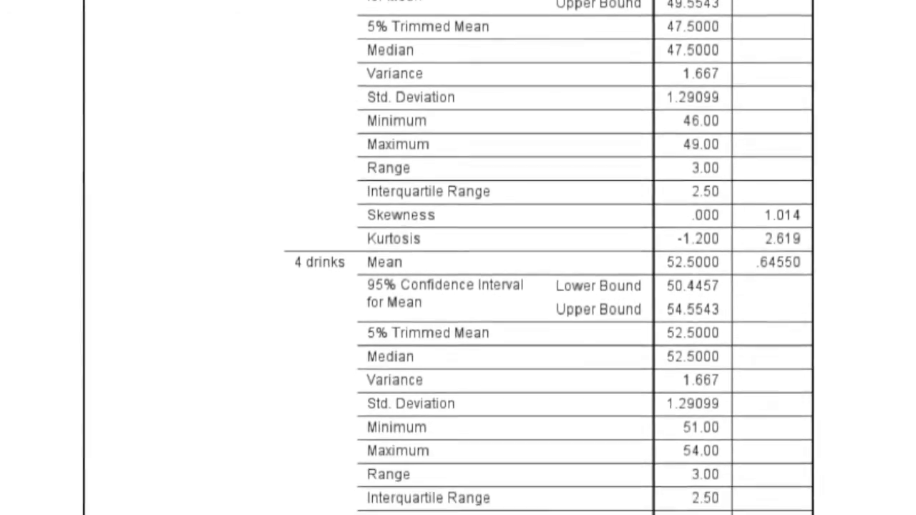
scroll(down, 3)
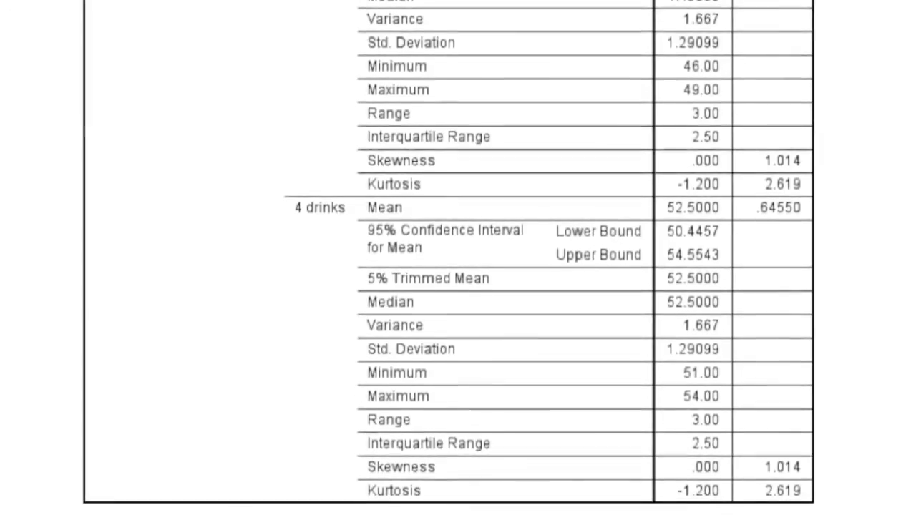
scroll(down, 3)
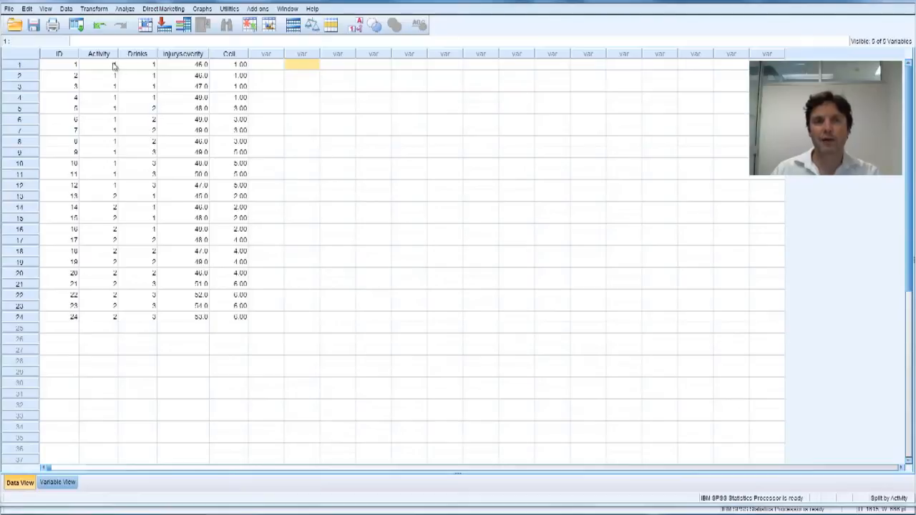
mouse_move(97, 30)
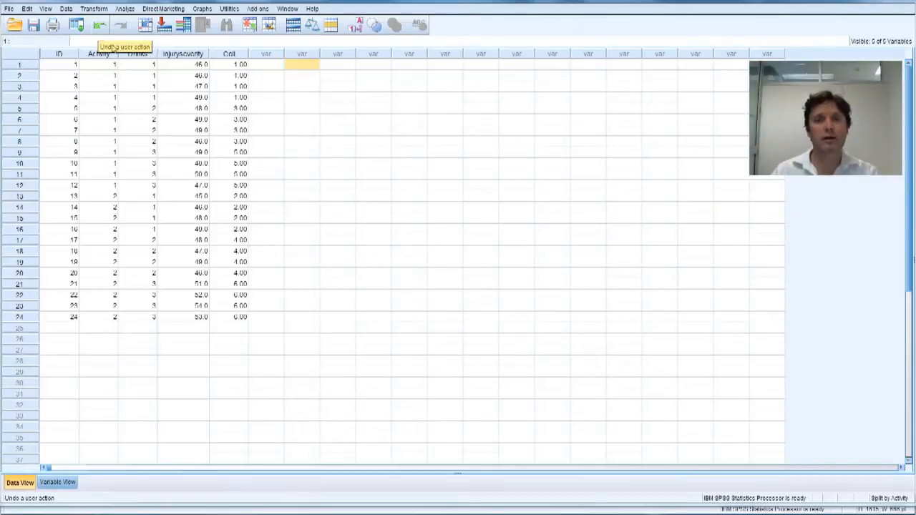
Step: Inspect the Activity, Drinks and Injuryseverity values for cases 1, 13 and 16
click(238, 65)
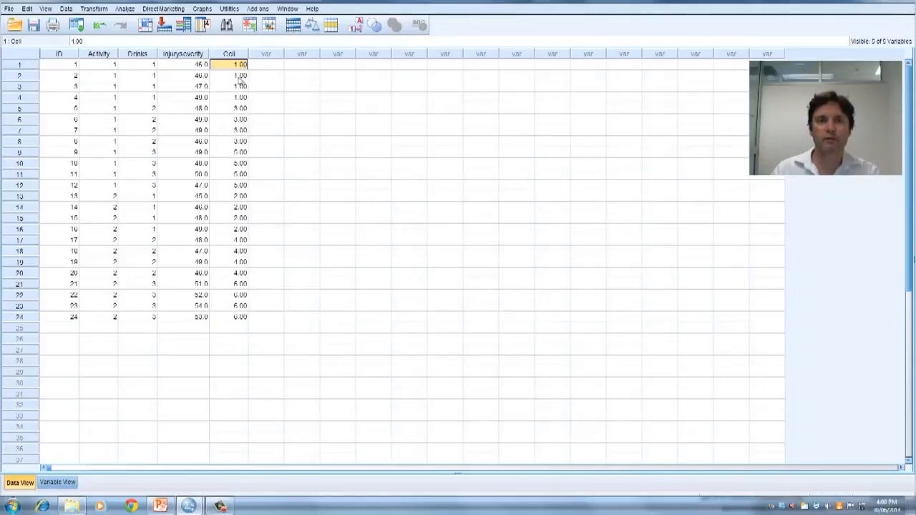
click(103, 71)
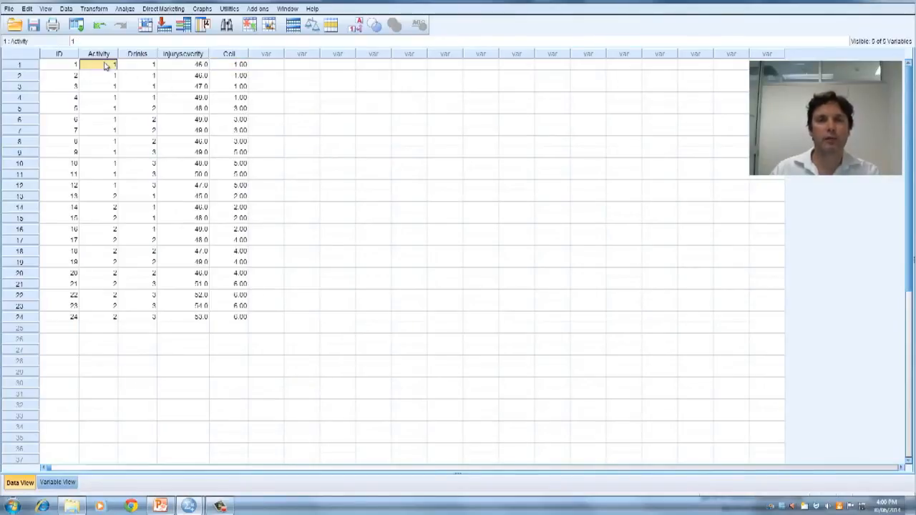
mouse_move(114, 94)
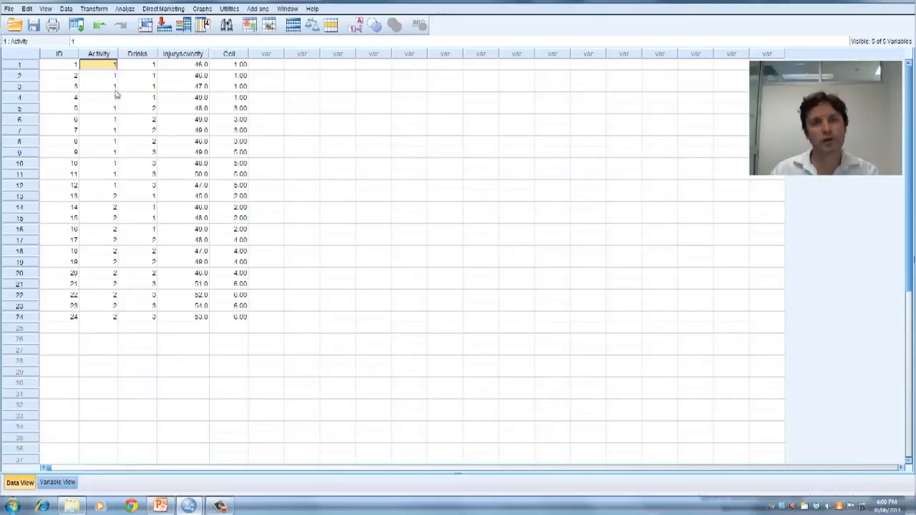
click(146, 69)
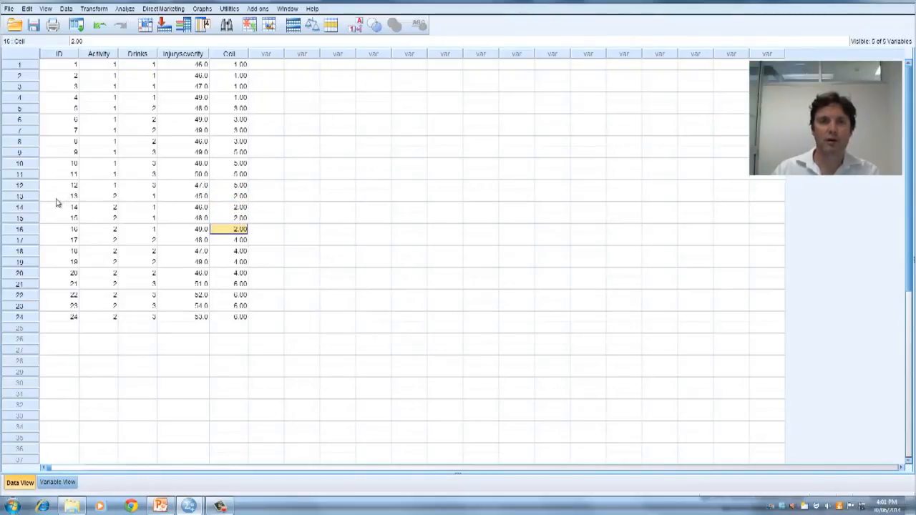
click(62, 229)
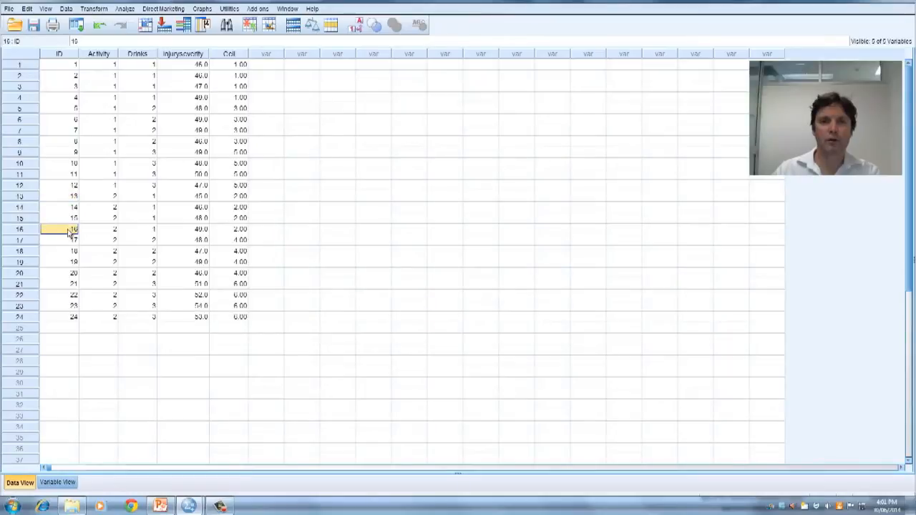
click(111, 194)
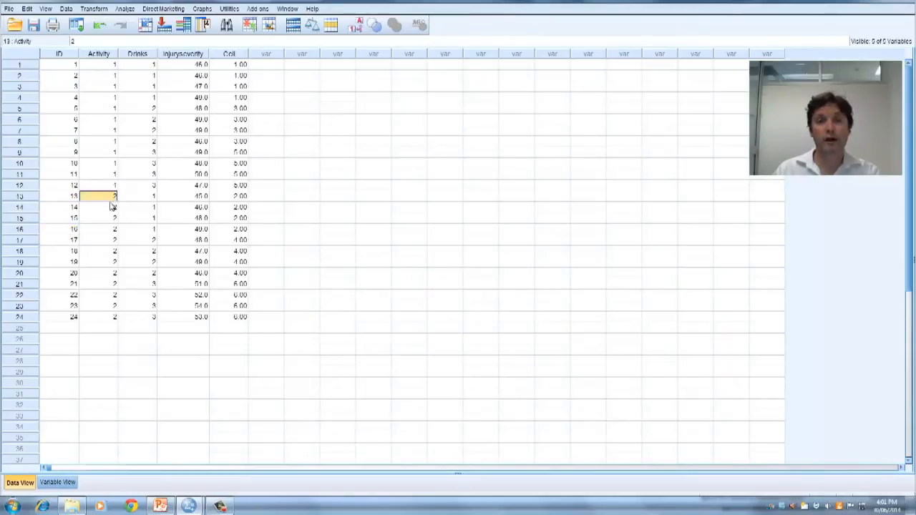
click(137, 196)
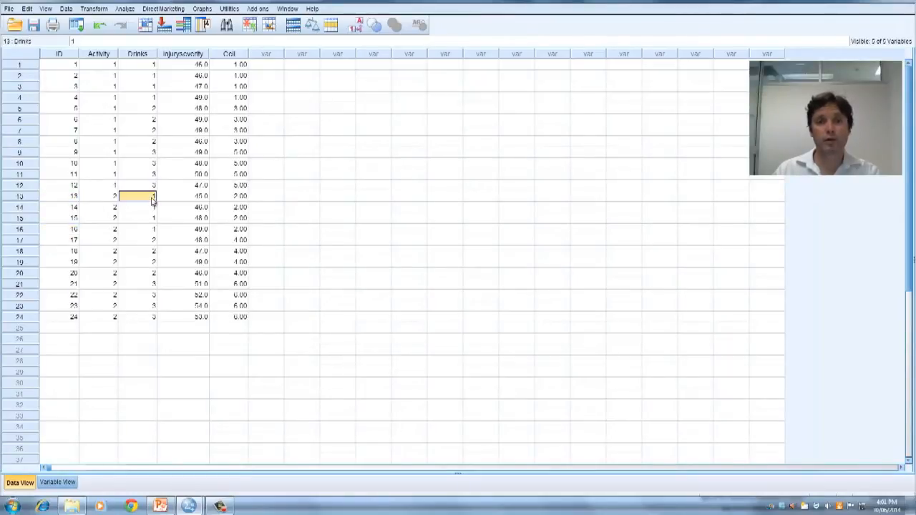
click(183, 195)
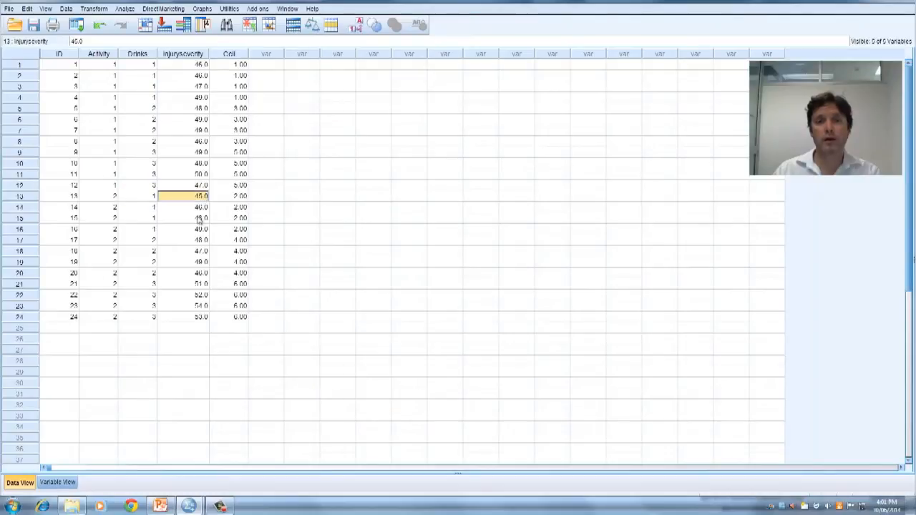
mouse_move(218, 209)
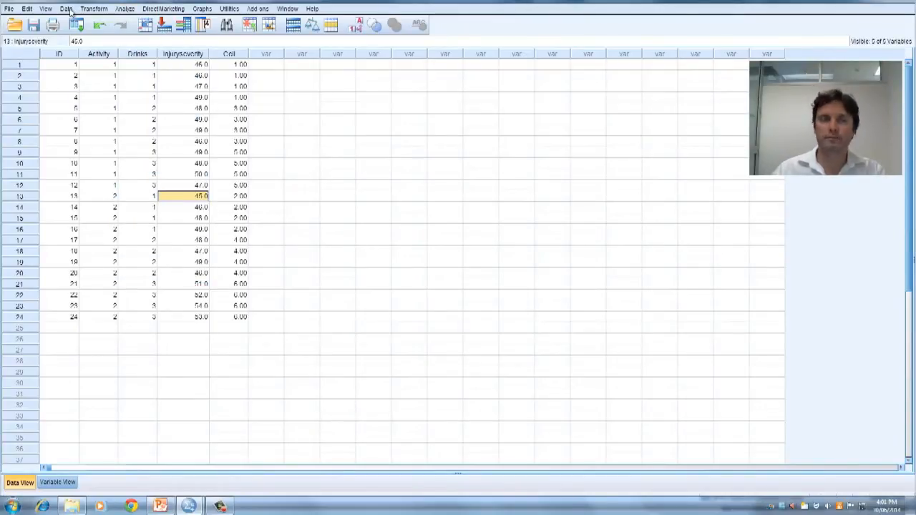
Step: Set Split File to 'Analyze all cases, do not create groups' instead of splitting by Activity
click(66, 8)
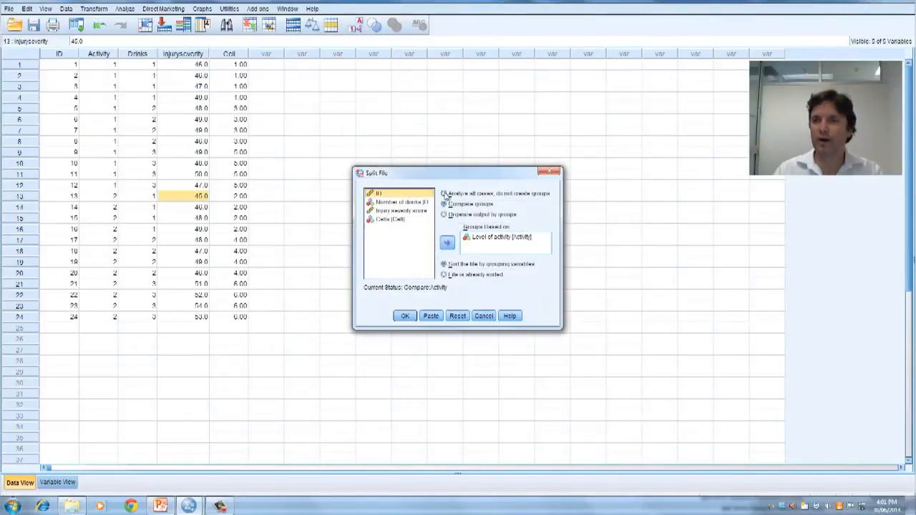
click(447, 193)
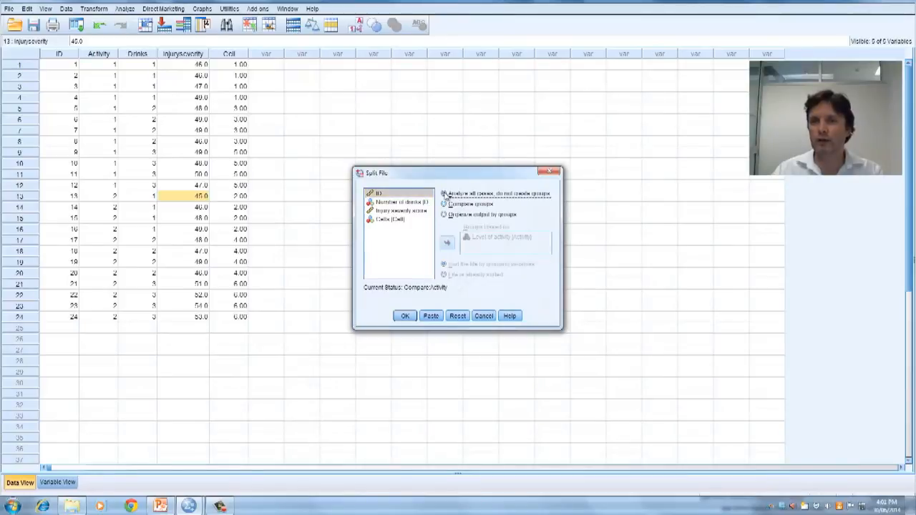
click(403, 316)
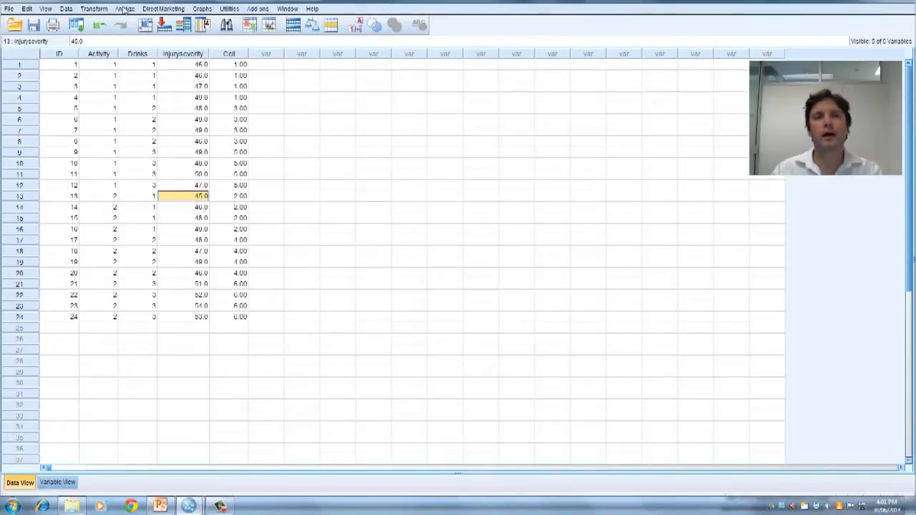
Step: Start a Univariate GLM with injury severity as dependent and activity and drinks as fixed factors
click(126, 9)
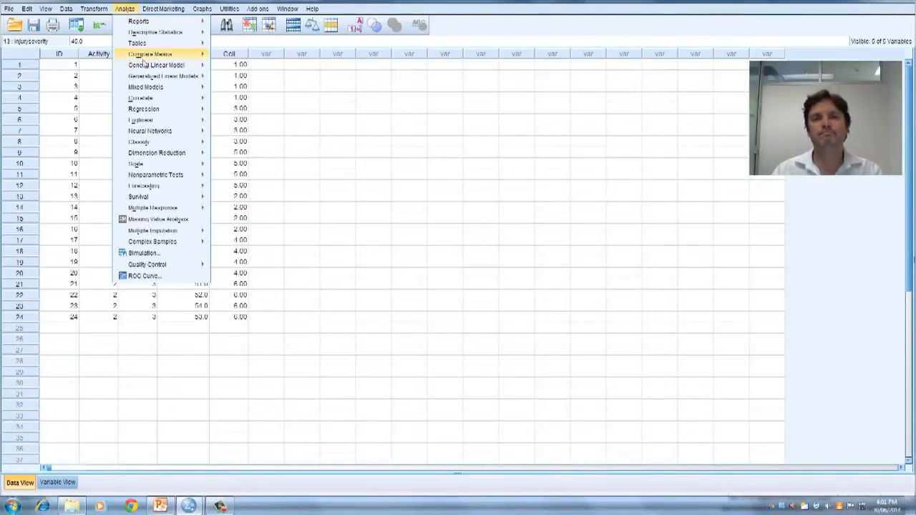
click(150, 69)
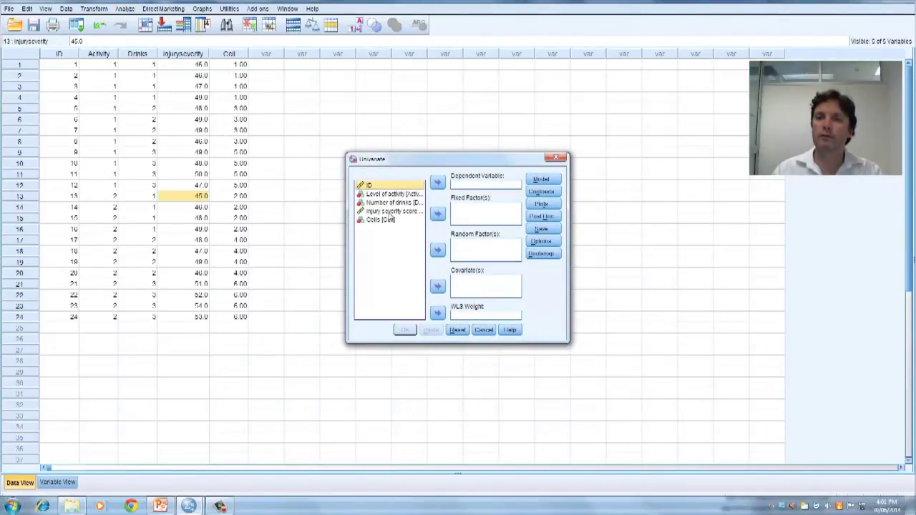
click(392, 212)
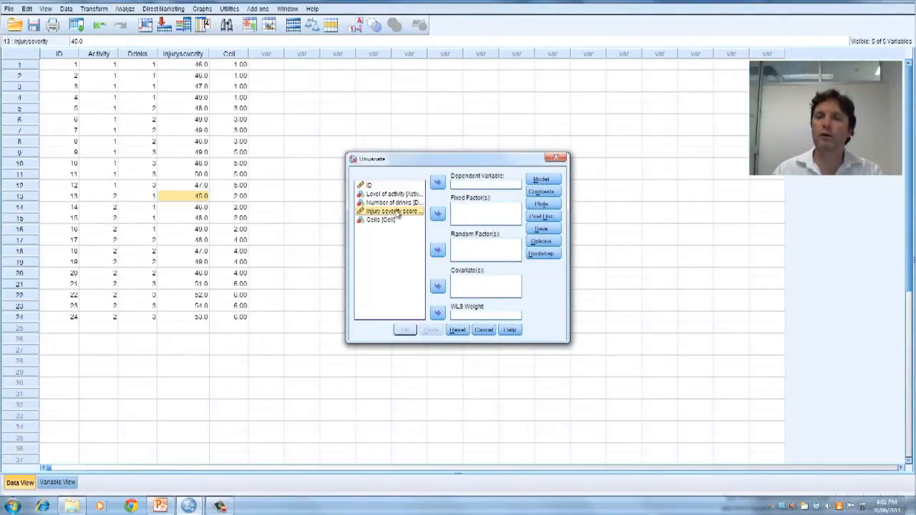
click(438, 183)
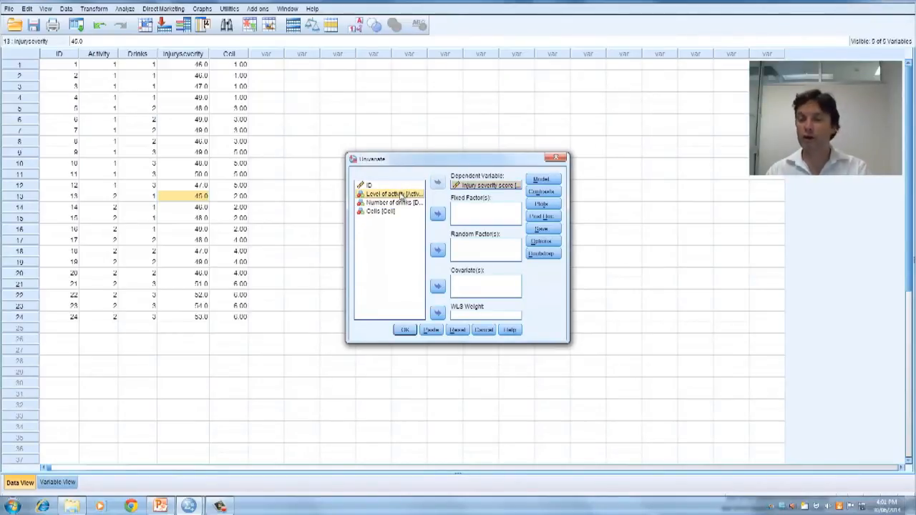
click(391, 204)
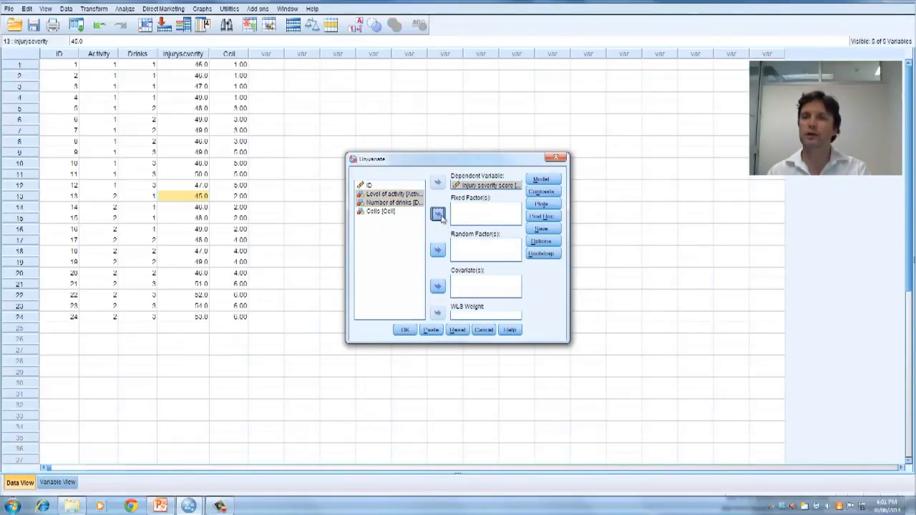
click(437, 213)
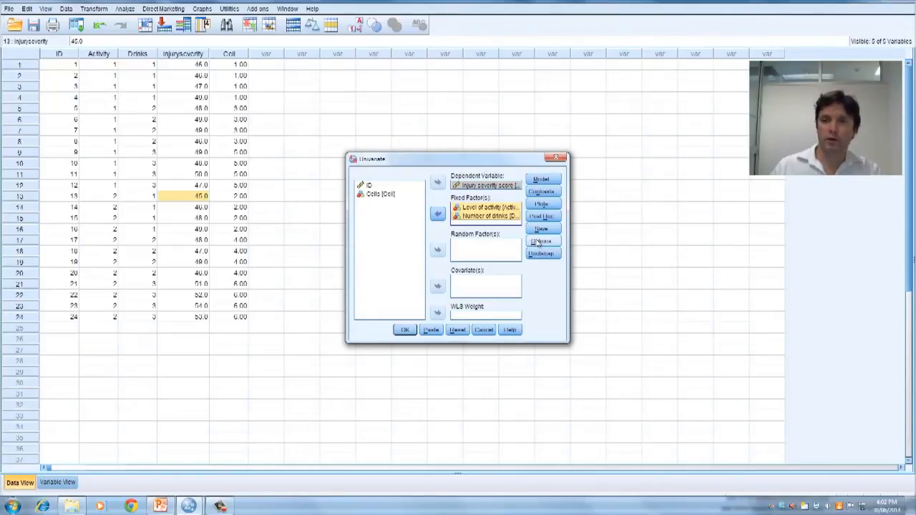
Step: In Options, display means for all factors with Sidak main-effect comparisons, plus descriptives, effect size, observed power and homogeneity tests
click(542, 240)
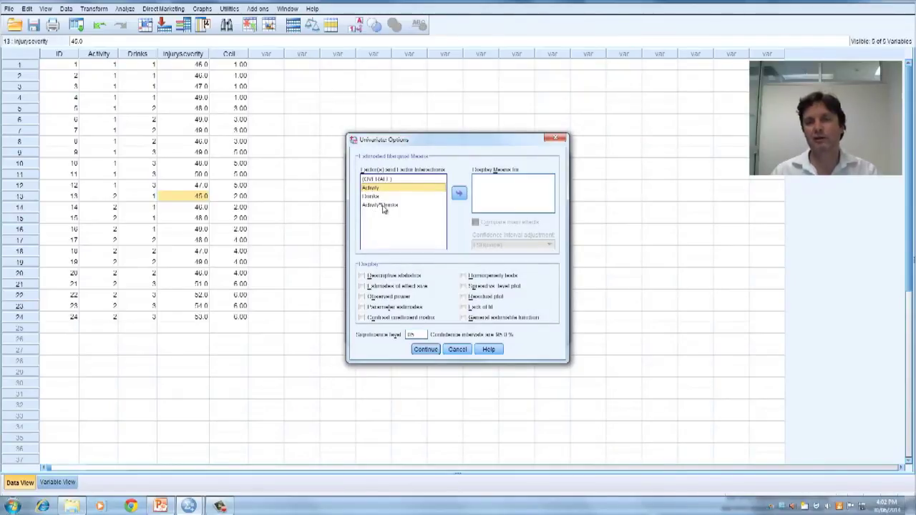
click(376, 206)
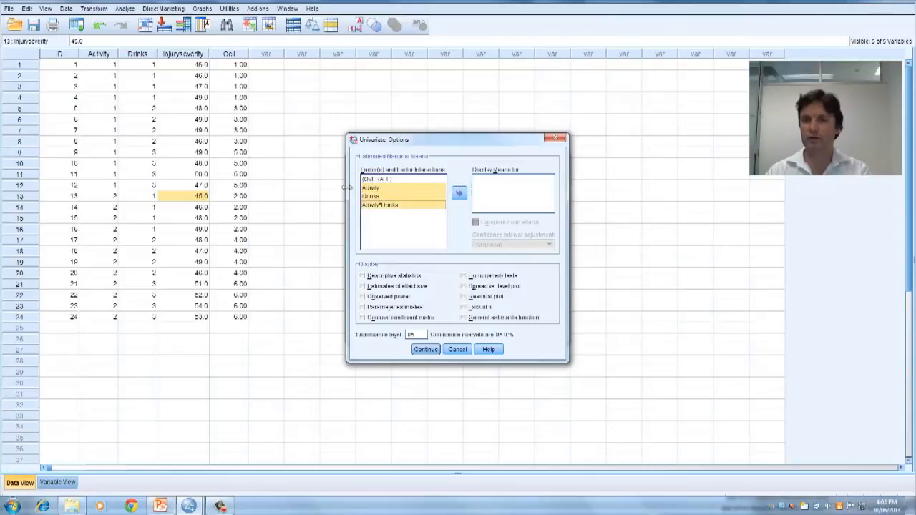
click(458, 194)
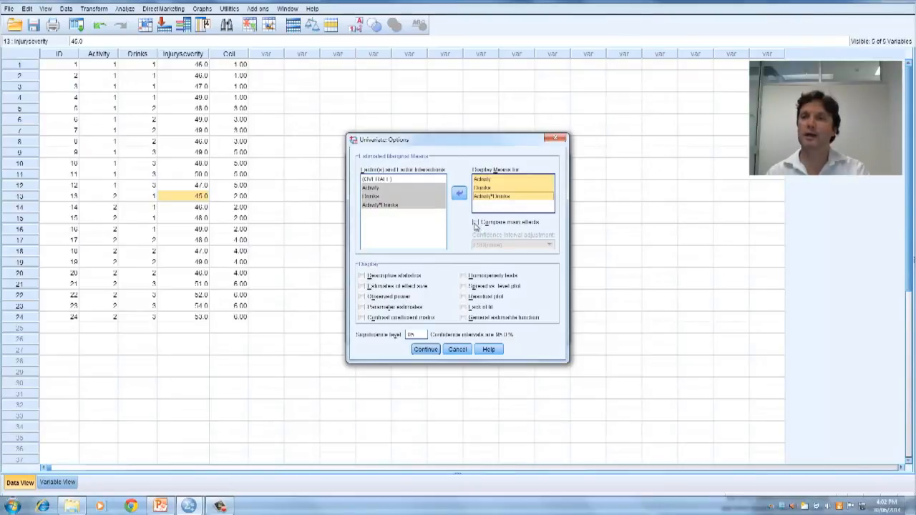
click(475, 222)
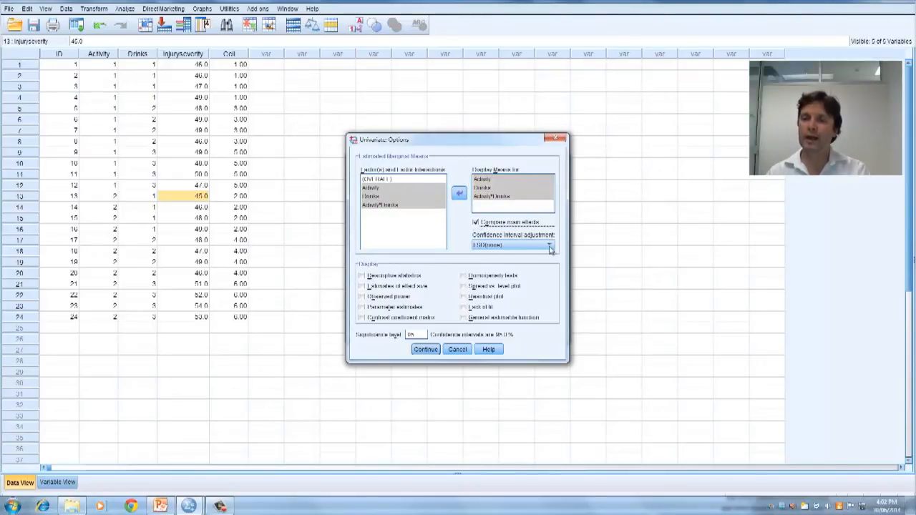
click(549, 246)
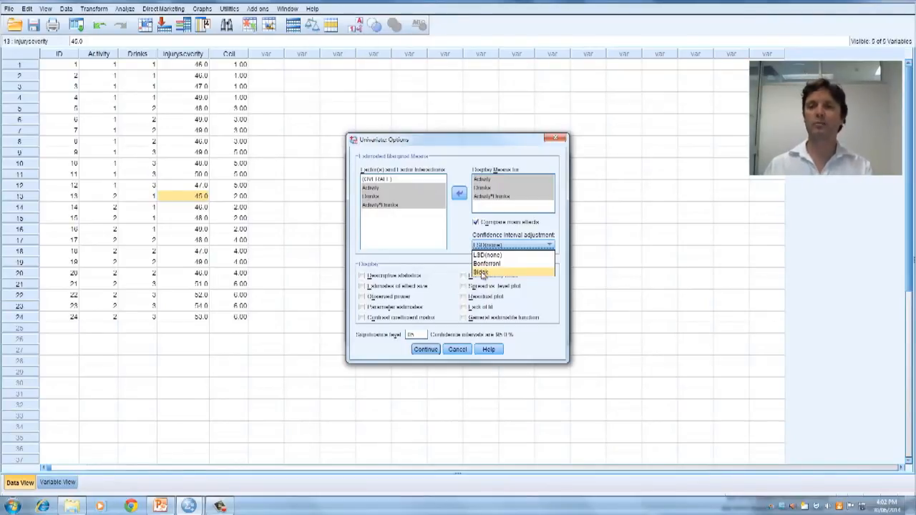
click(483, 272)
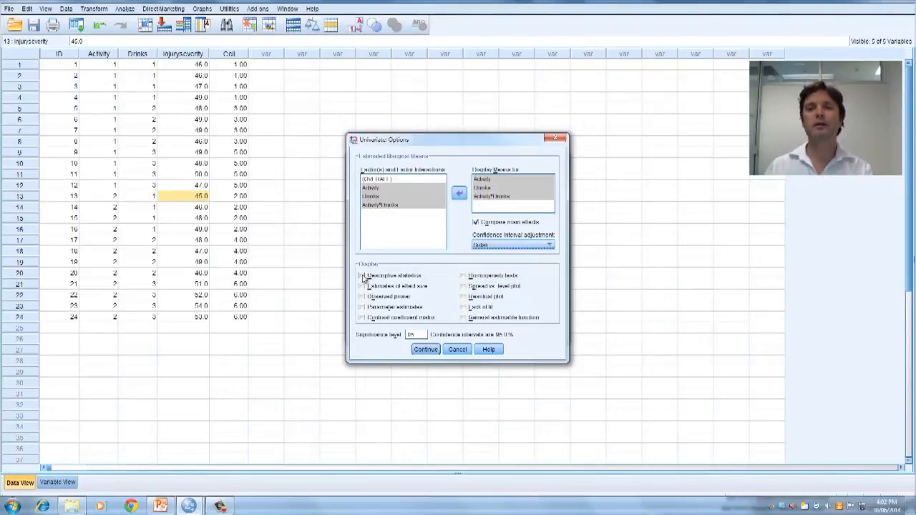
click(364, 275)
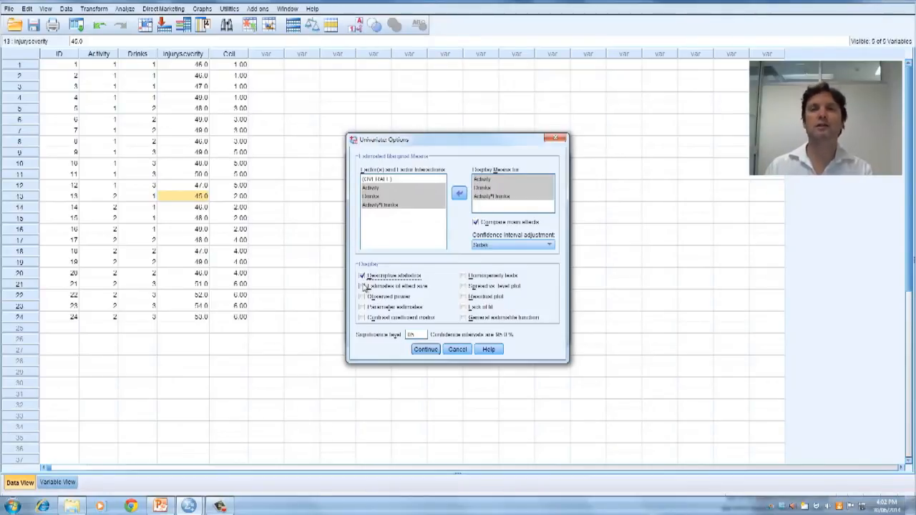
click(363, 286)
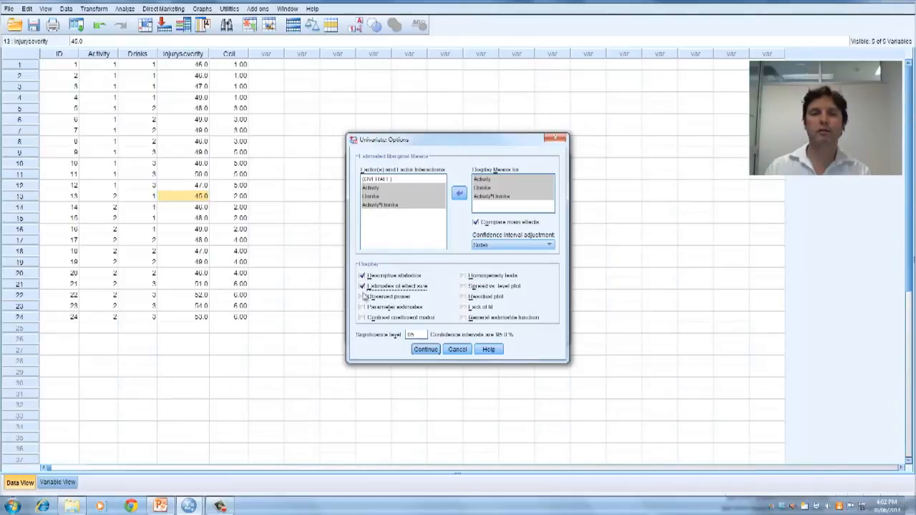
click(361, 296)
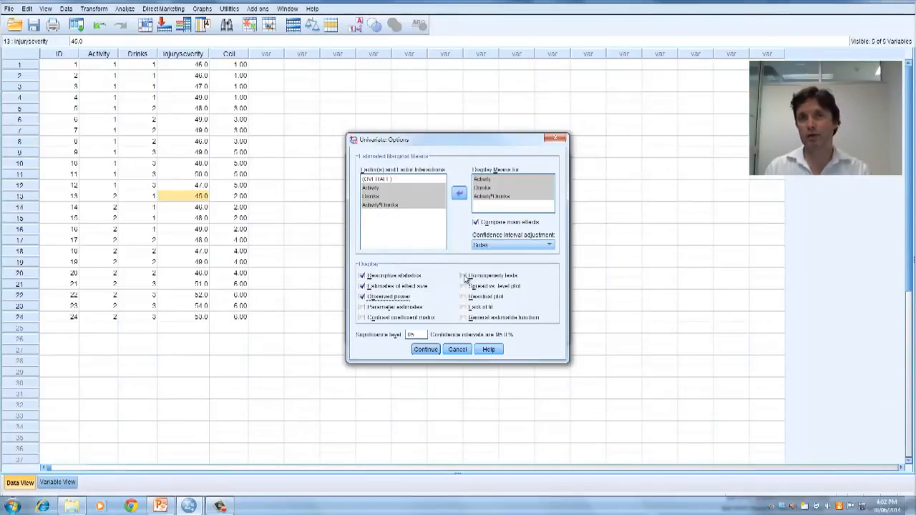
click(466, 275)
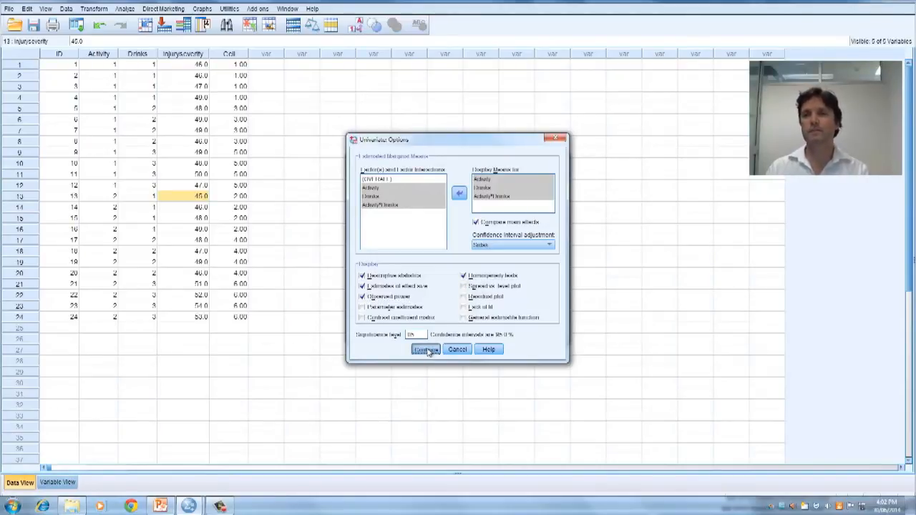
click(426, 349)
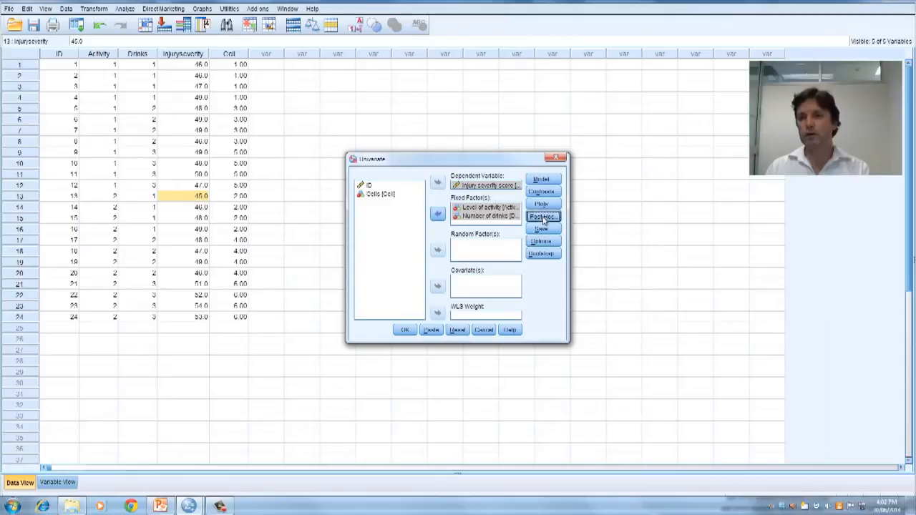
Step: Add a profile plot with Drinks on the horizontal axis
click(544, 216)
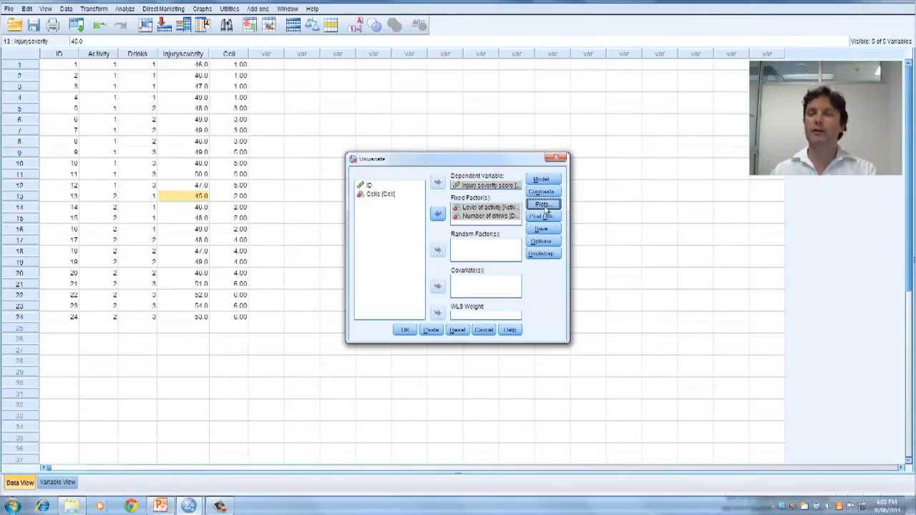
click(542, 204)
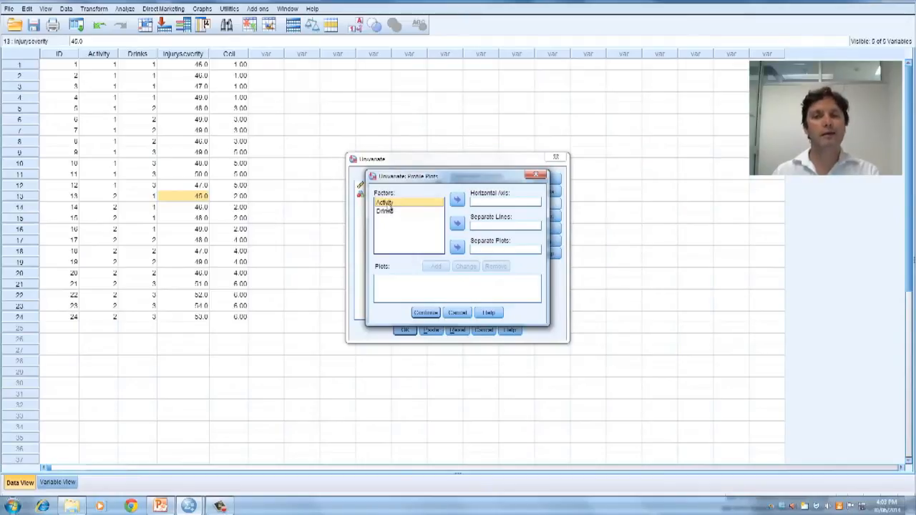
click(385, 212)
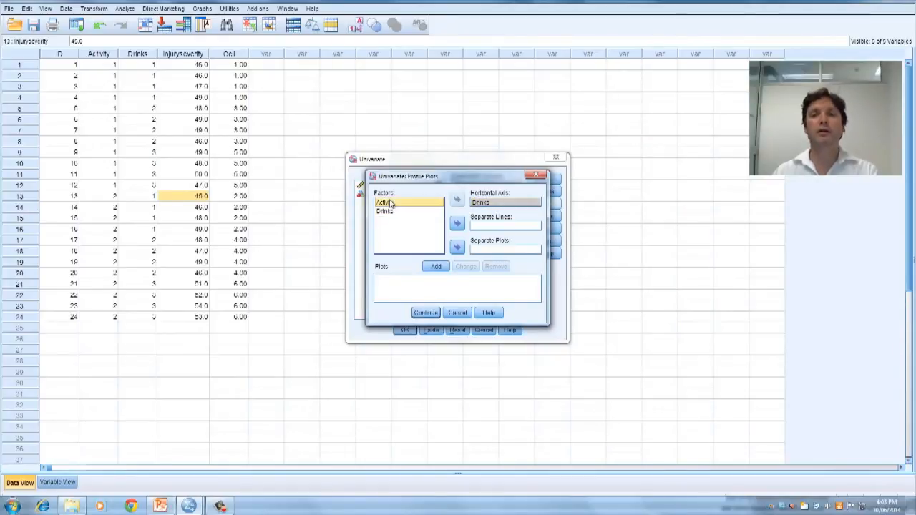
click(457, 224)
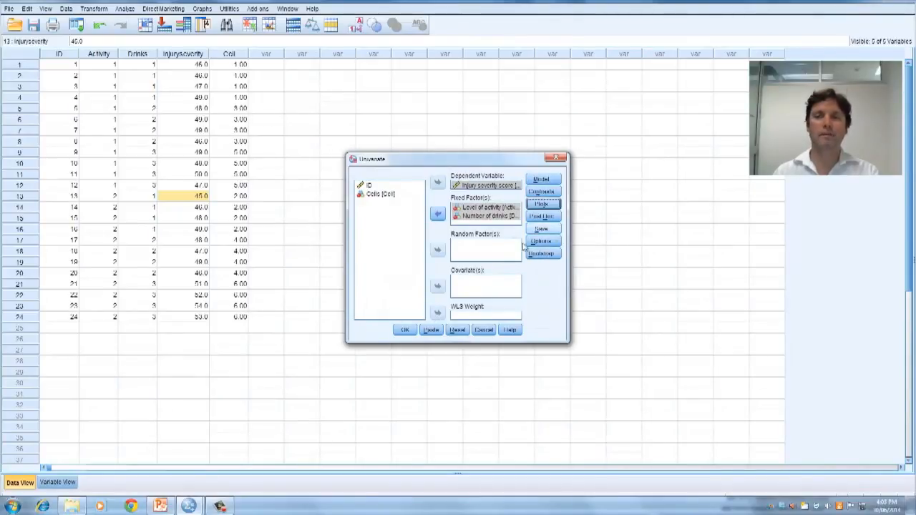
click(404, 329)
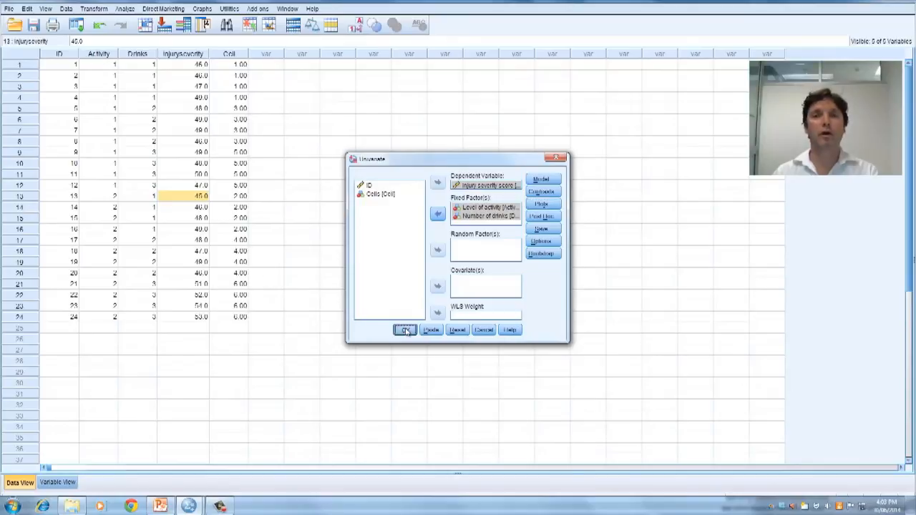
Step: Run the univariate ANOVA and view the Descriptive Statistics output
click(404, 329)
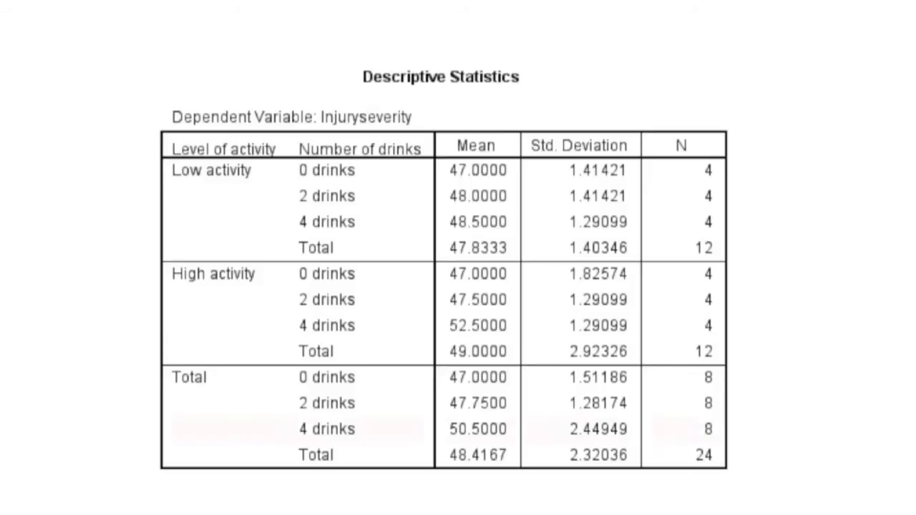
click(327, 430)
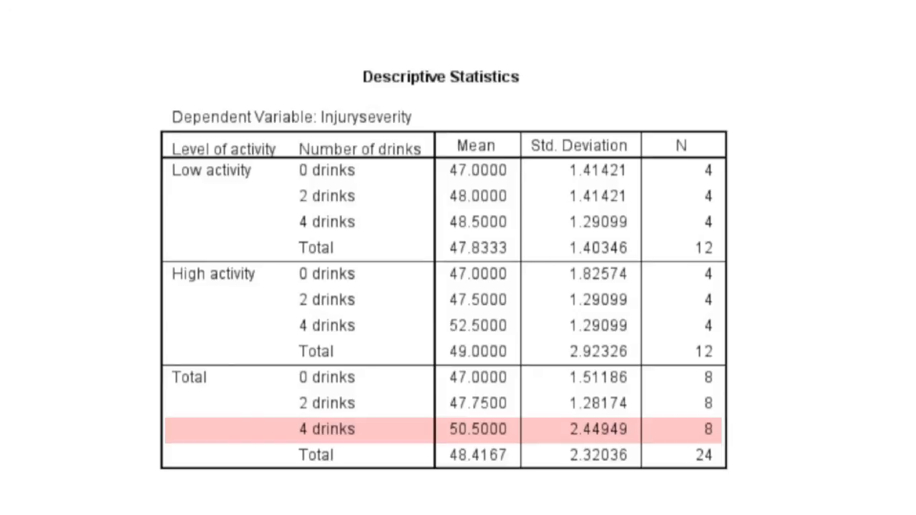